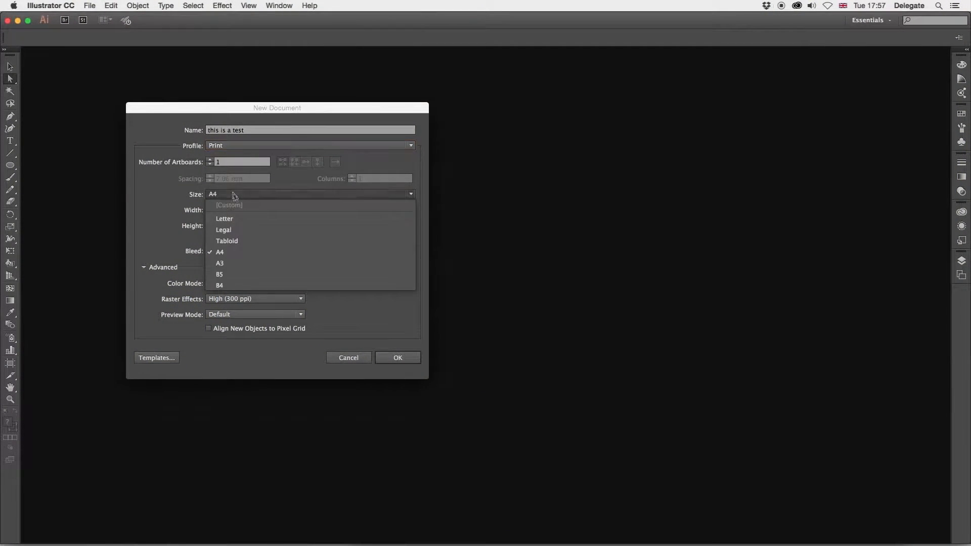
Choose the A4 size preset and confirm the new print document
click(220, 252)
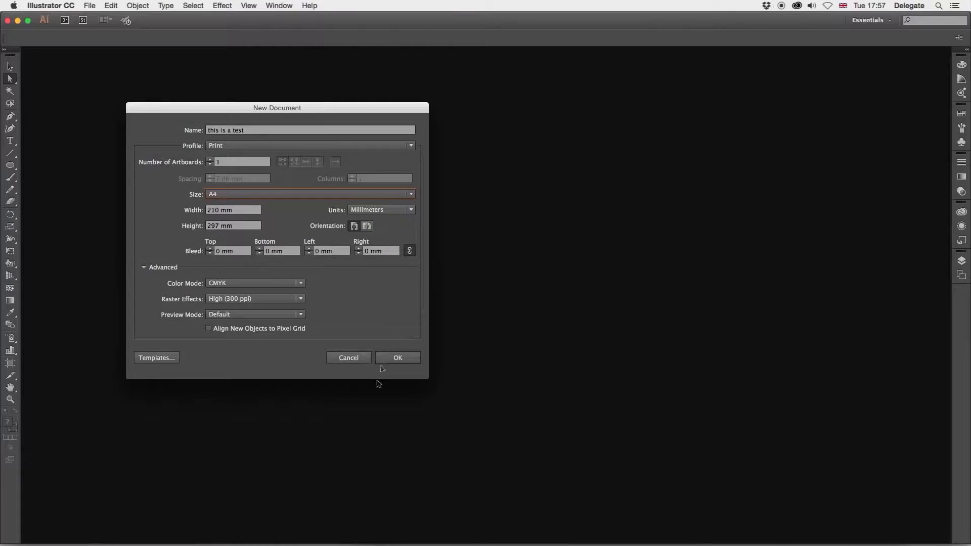
click(397, 357)
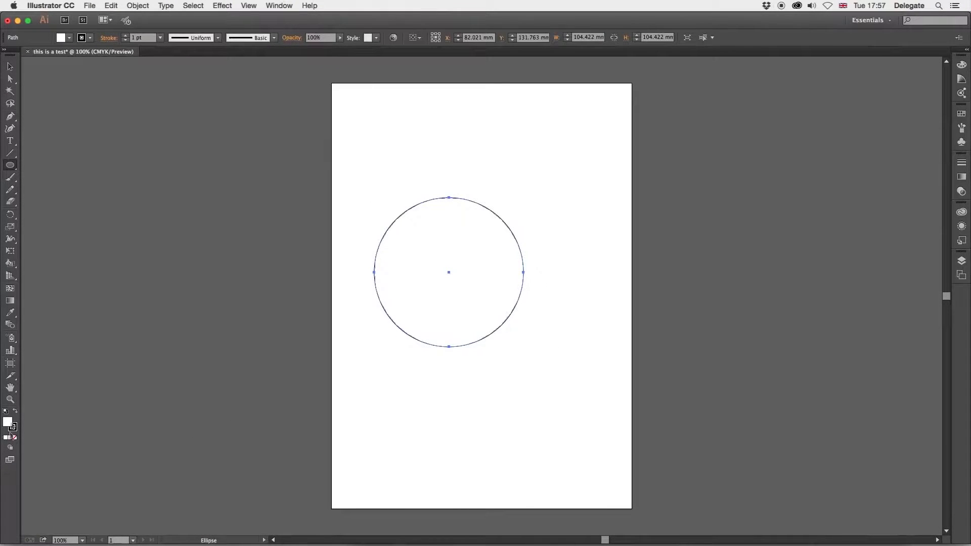
Pick a blue in the Color Picker for the circle's fill and accept it
double_click(7, 423)
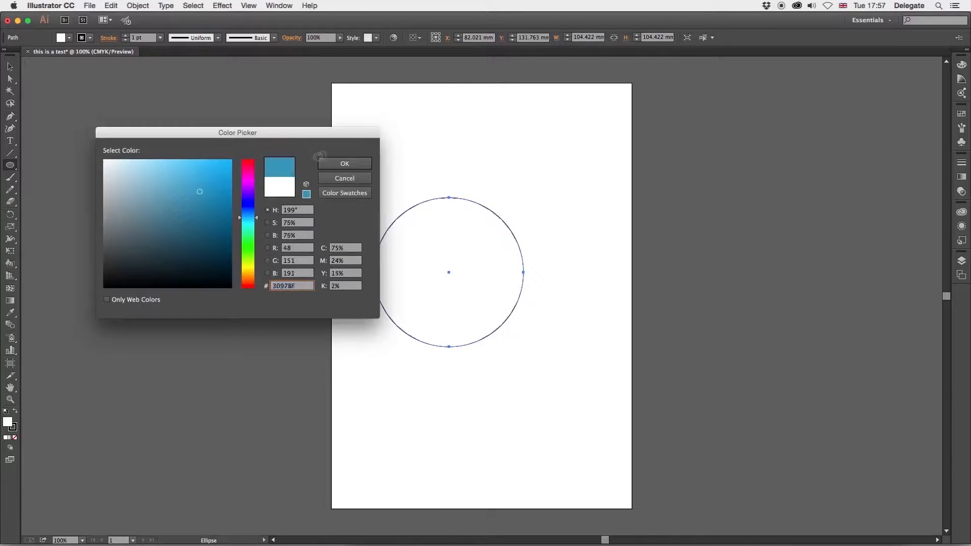
click(344, 164)
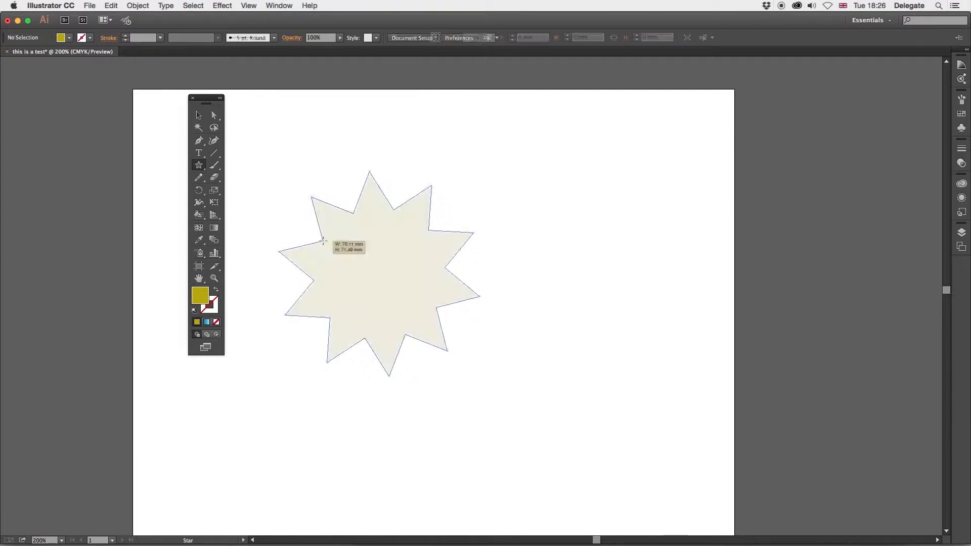
Draw a pale many-pointed star on the artboard with the Star tool
click(387, 272)
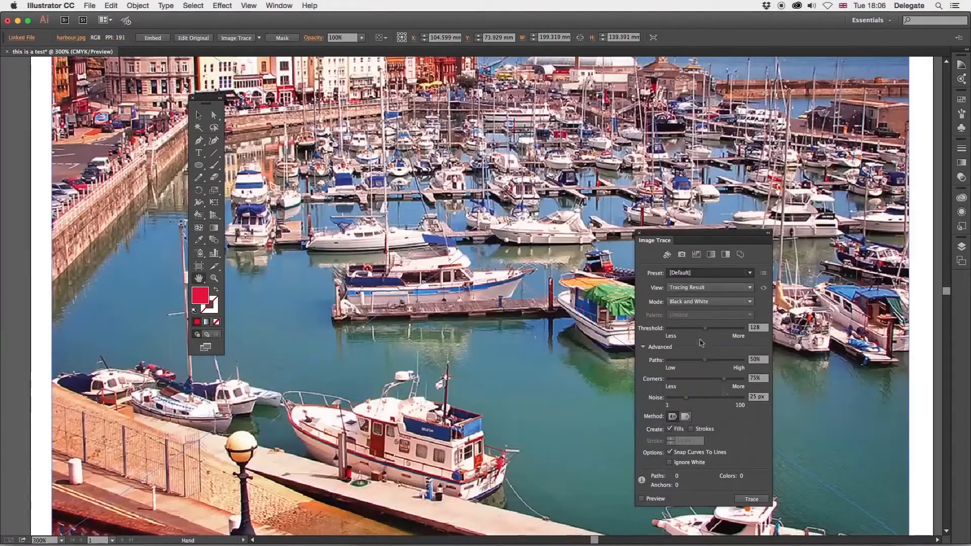
Trace the harbour photo using the 6 Colors Image Trace preset
click(709, 272)
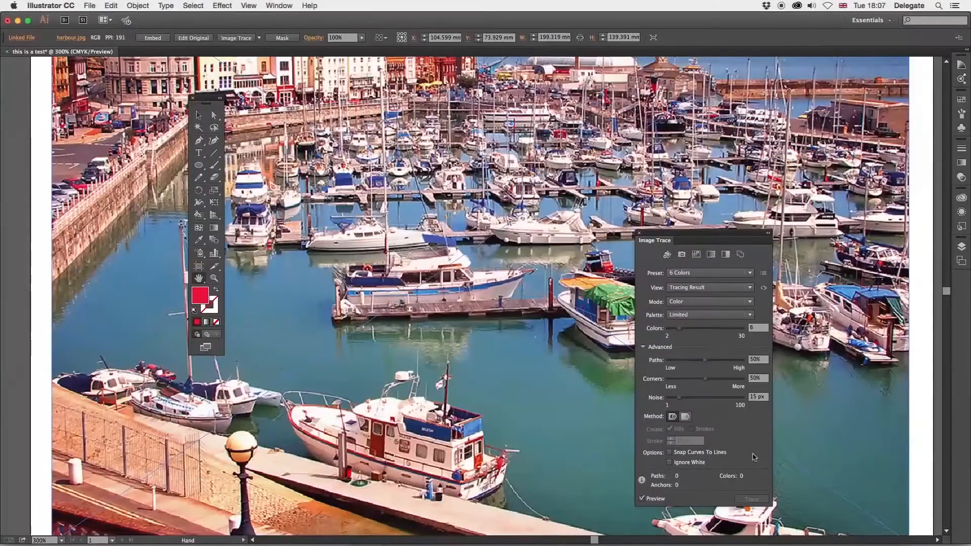
click(752, 498)
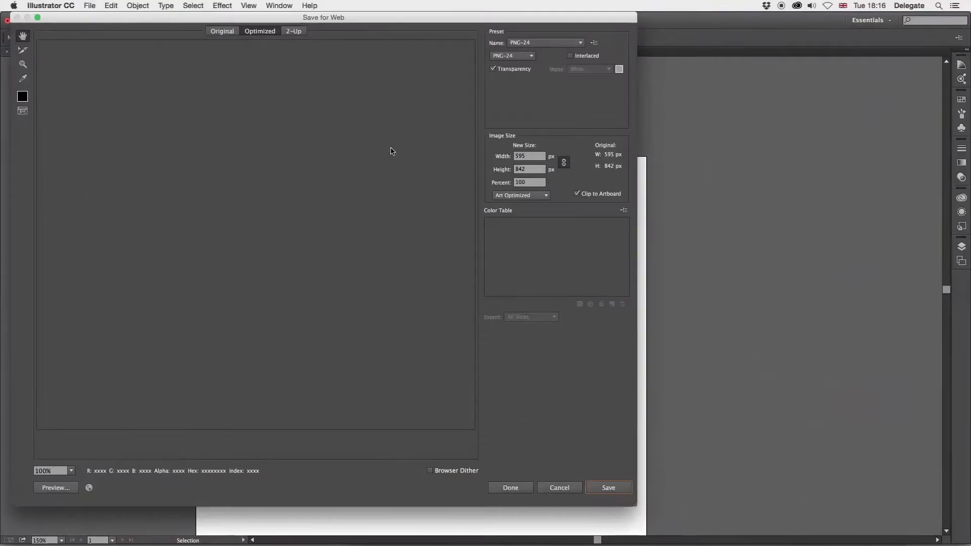
In Save for Web, switch the export format from PNG-24 to JPEG
click(512, 56)
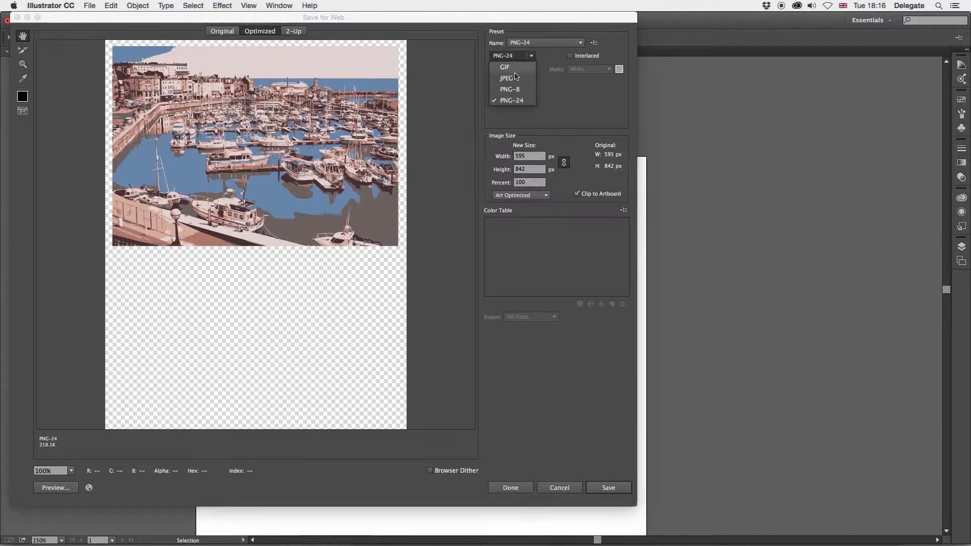
click(506, 78)
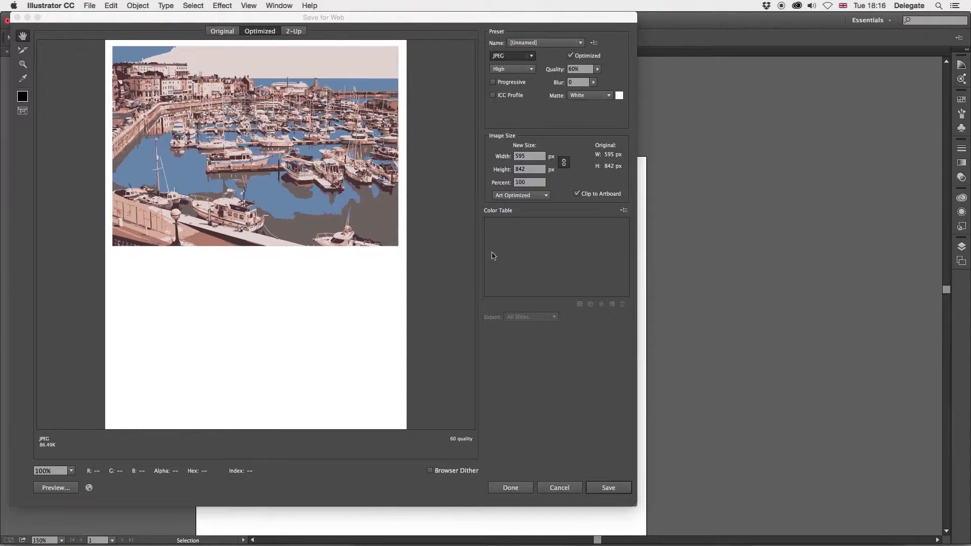